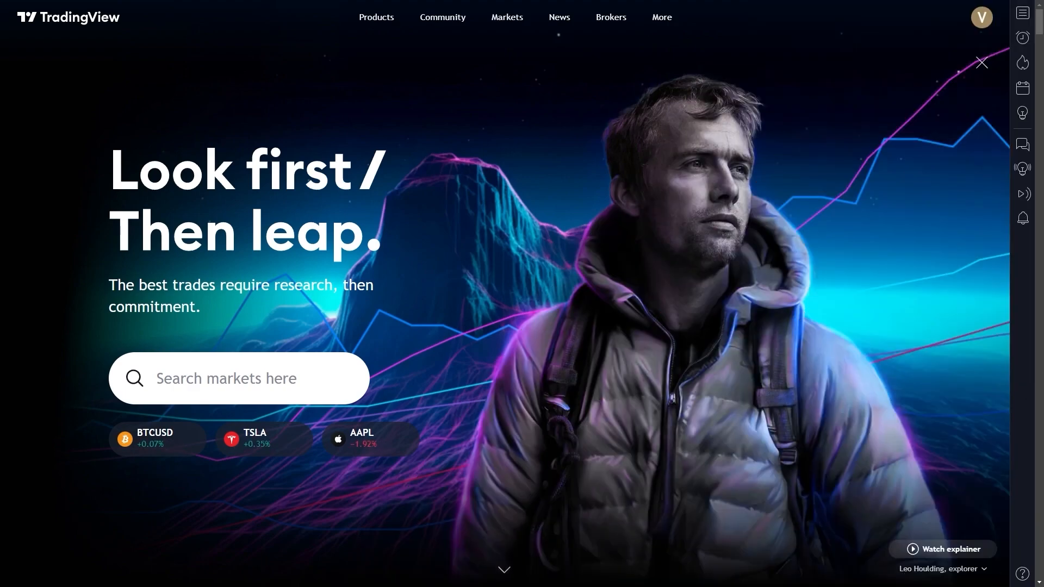
Navigate from the homepage to the Economic Calendar of upcoming events.
left_click(375, 16)
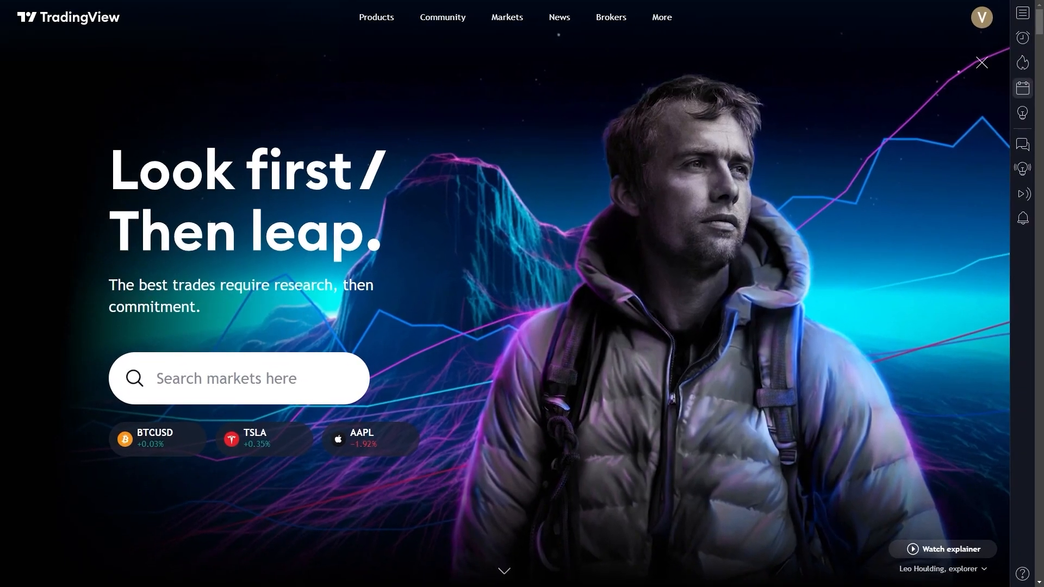
left_click(1023, 87)
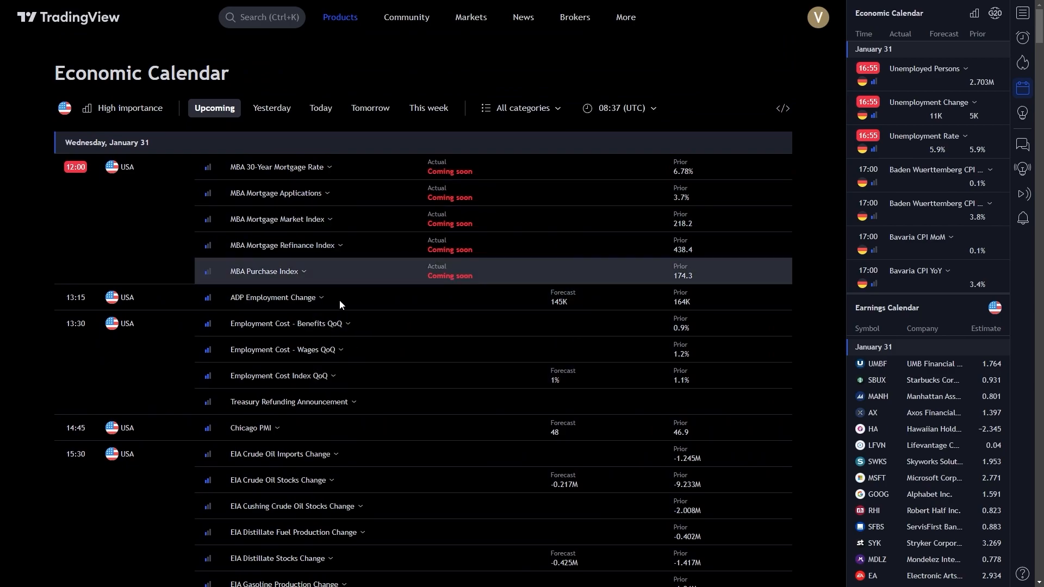
scroll("down", 3)
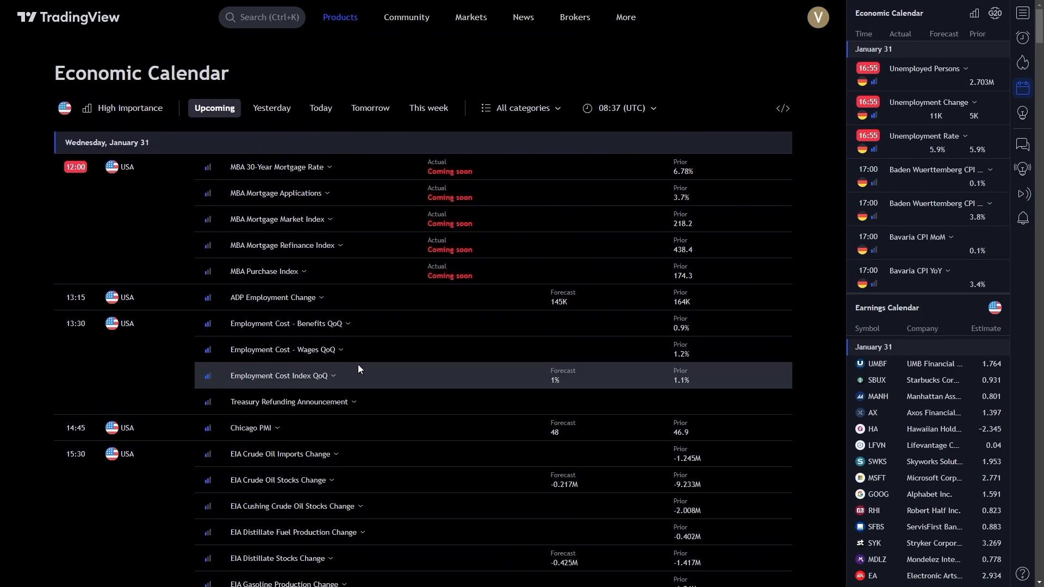
mouse_move(143, 243)
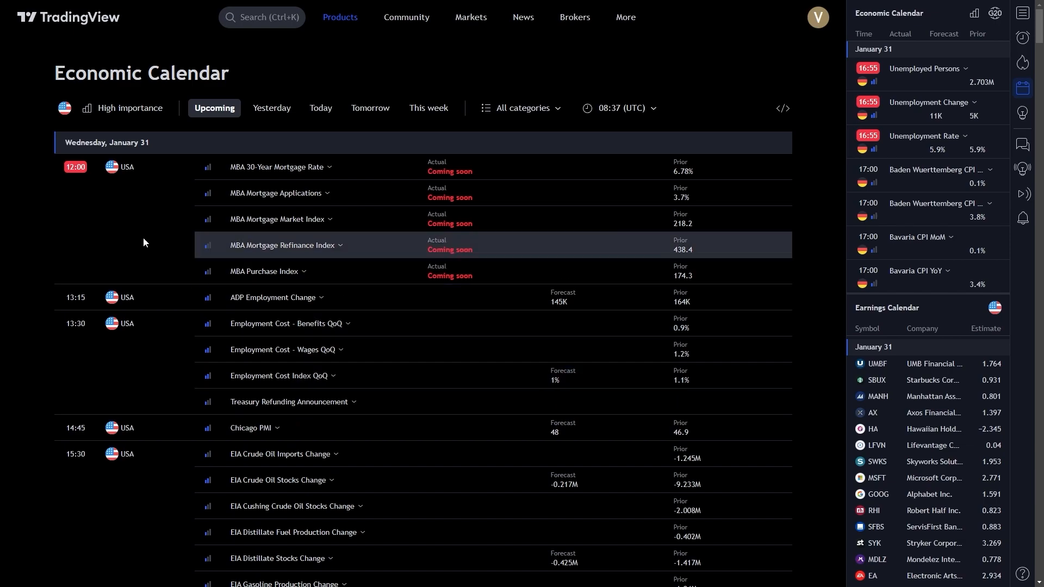
Filter the calendar's countries to United Kingdom, then bring up the event categories list.
left_click(64, 107)
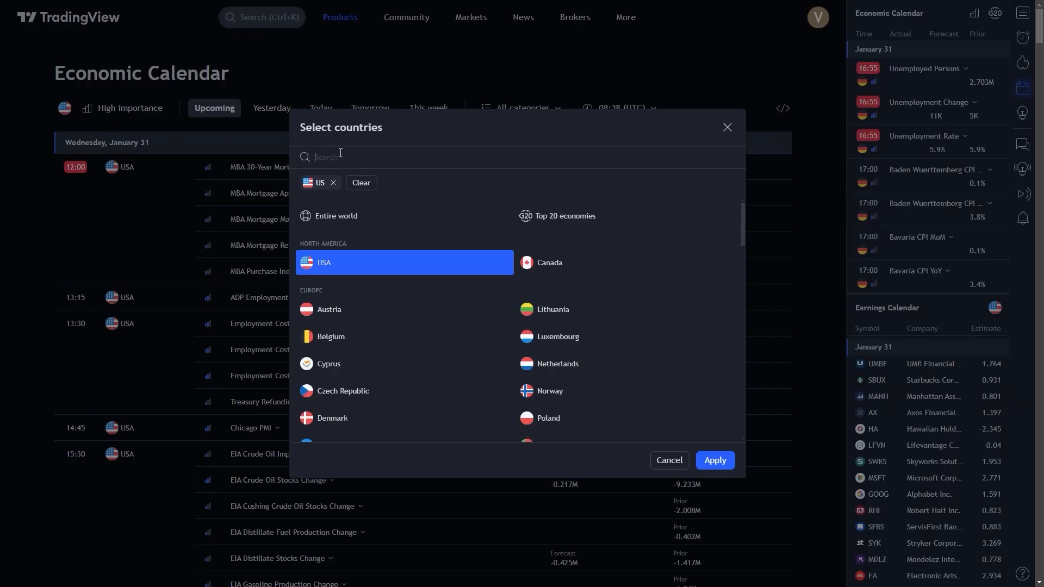
type("United")
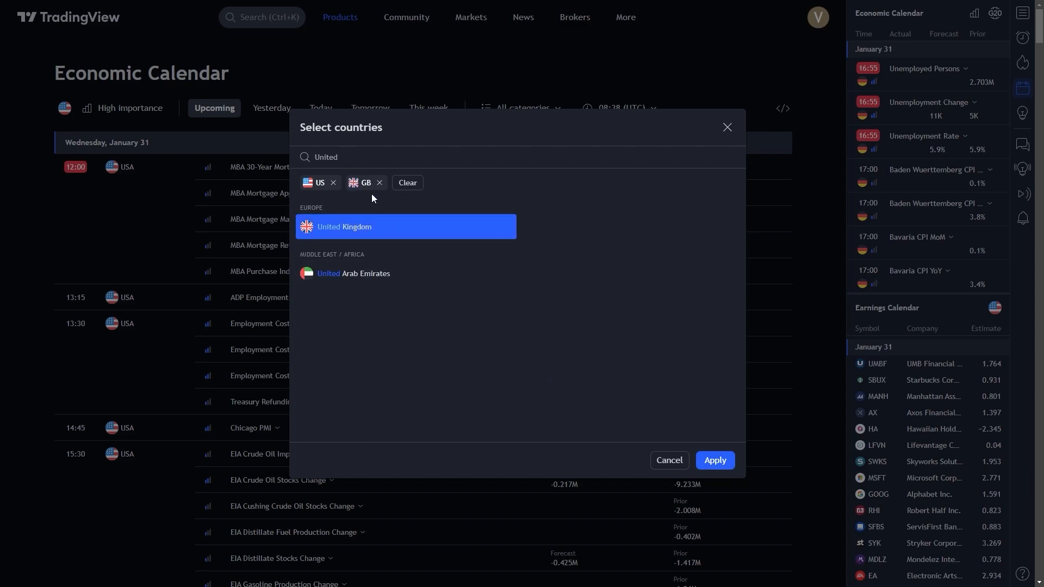
left_click(713, 460)
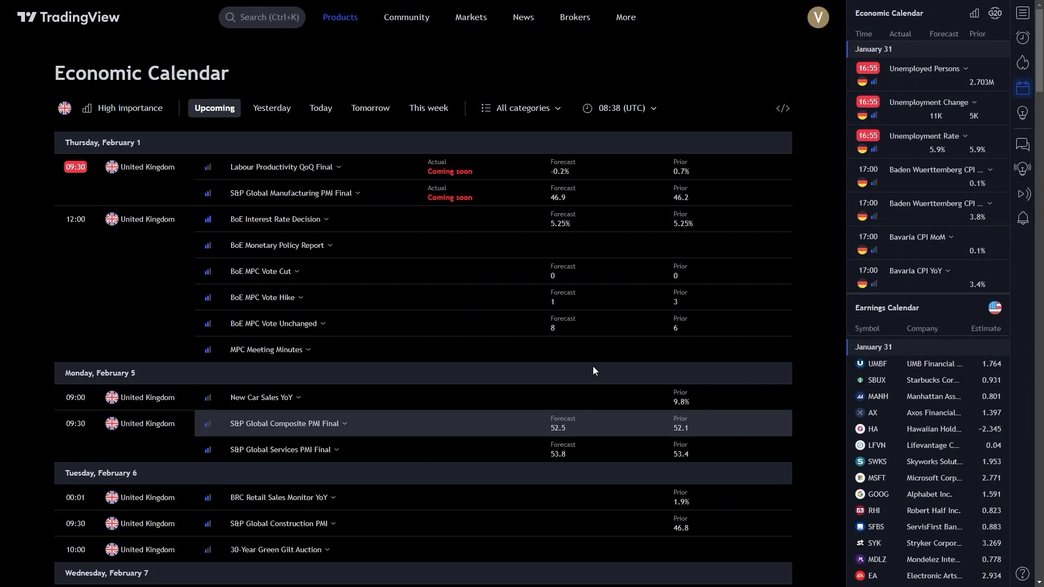
mouse_move(533, 167)
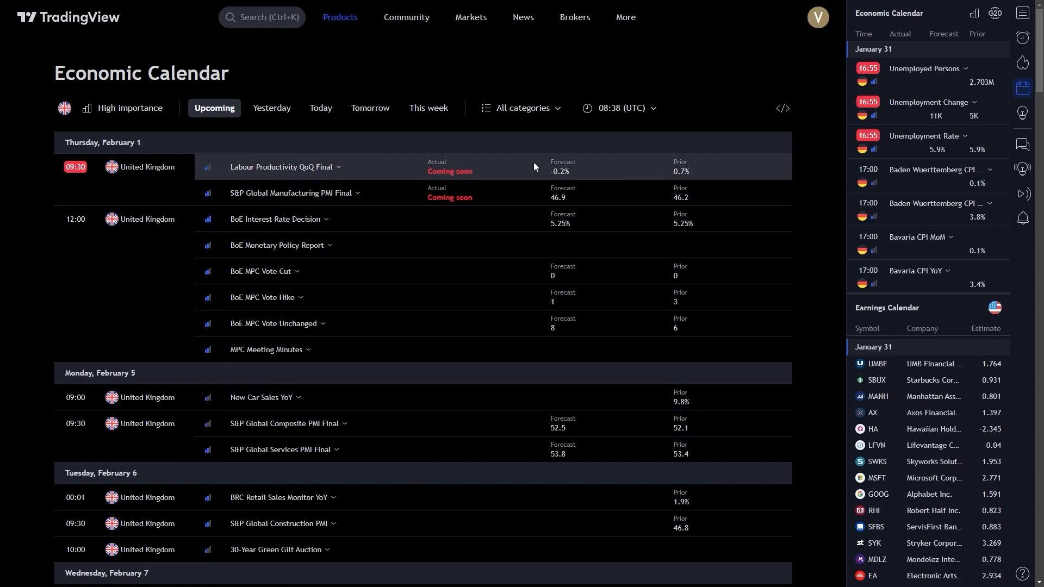
left_click(526, 108)
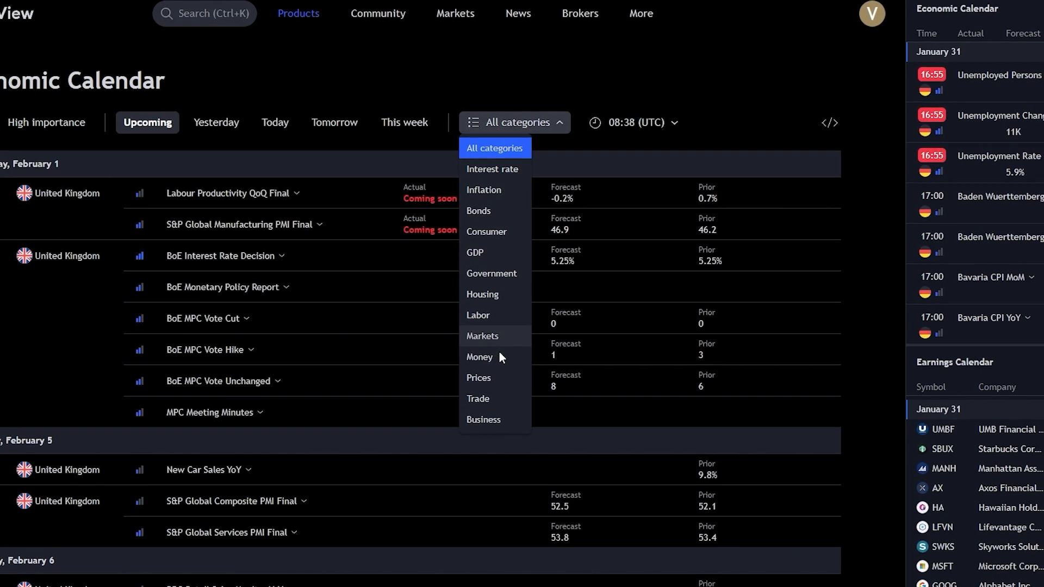
mouse_move(483, 189)
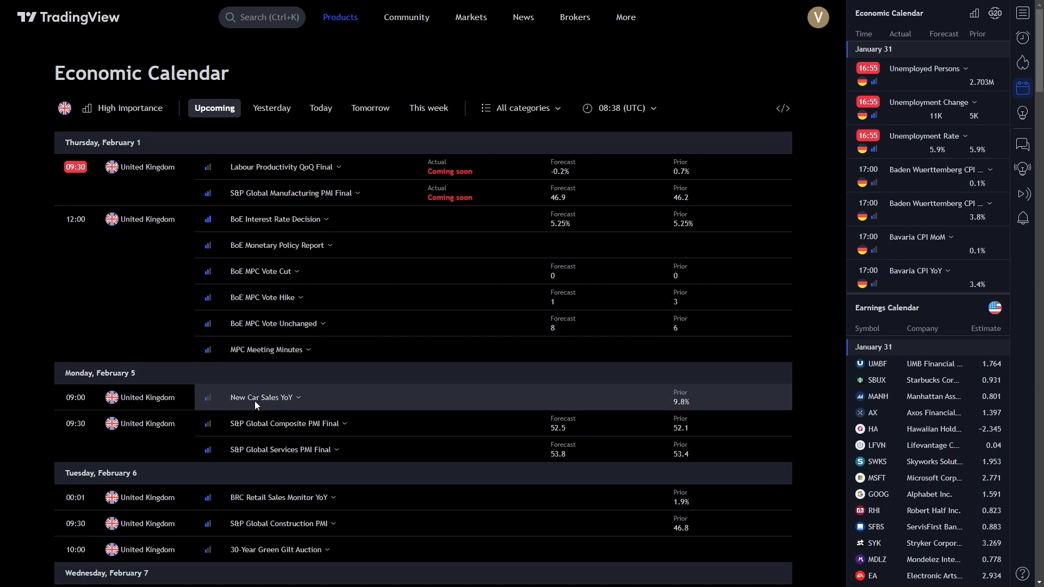
Expand New Car Sales YoY, Composite PMI Final and BRC Retail Sales Monitor YoY, then view BRC's overview.
left_click(261, 397)
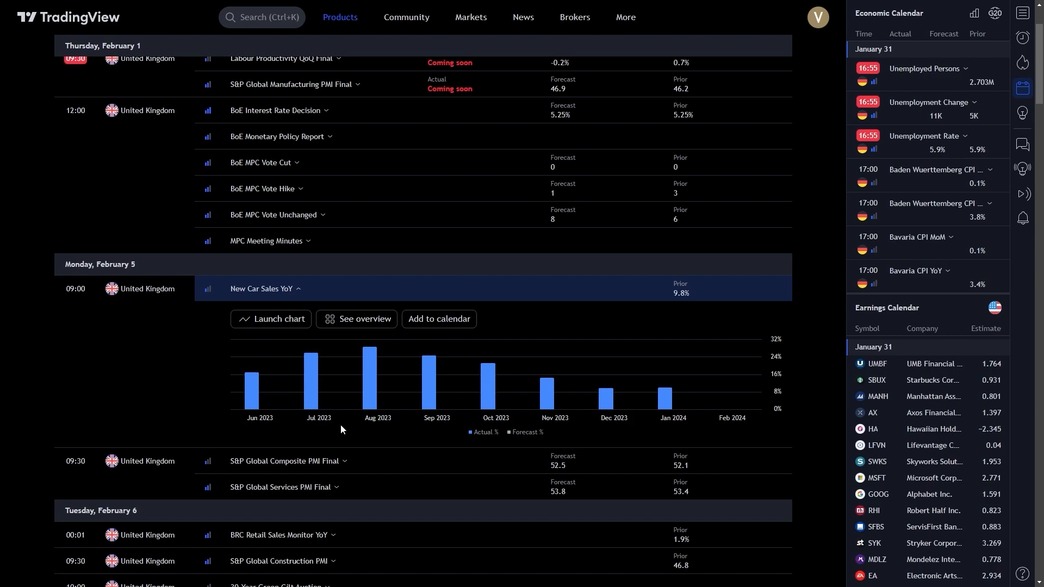
mouse_move(247, 429)
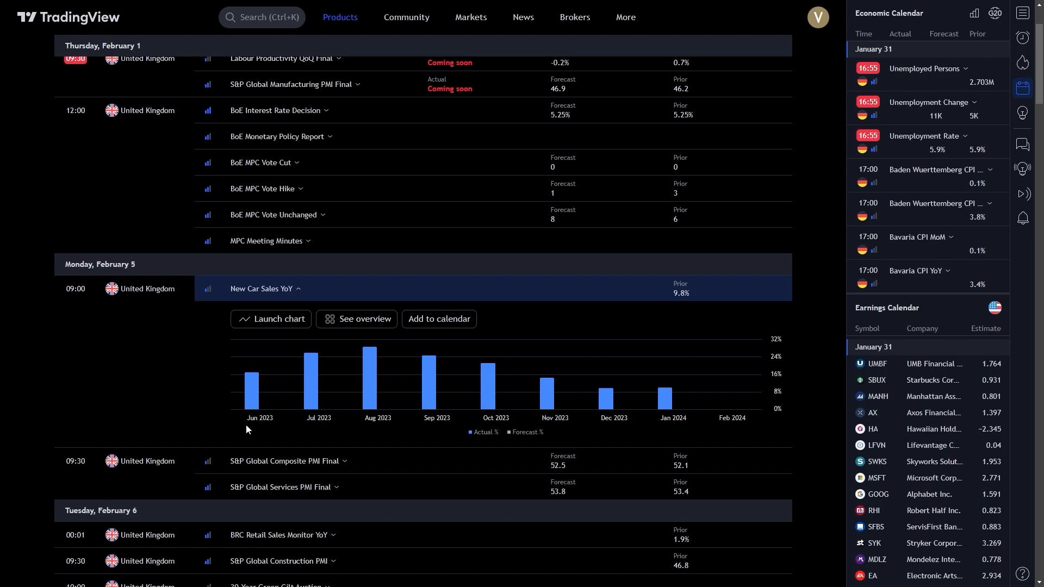
scroll("down", 3)
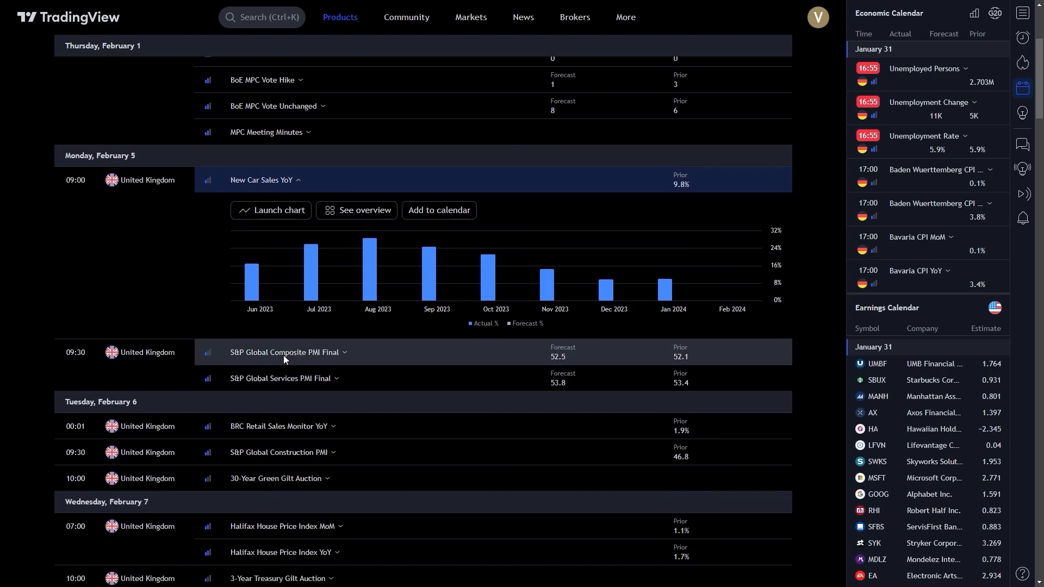
left_click(284, 352)
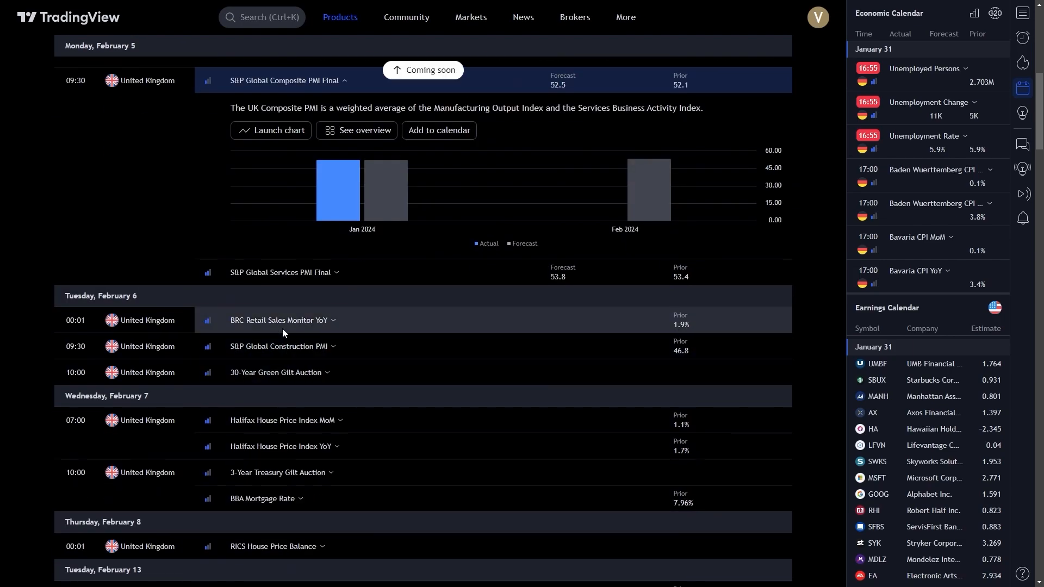
left_click(280, 320)
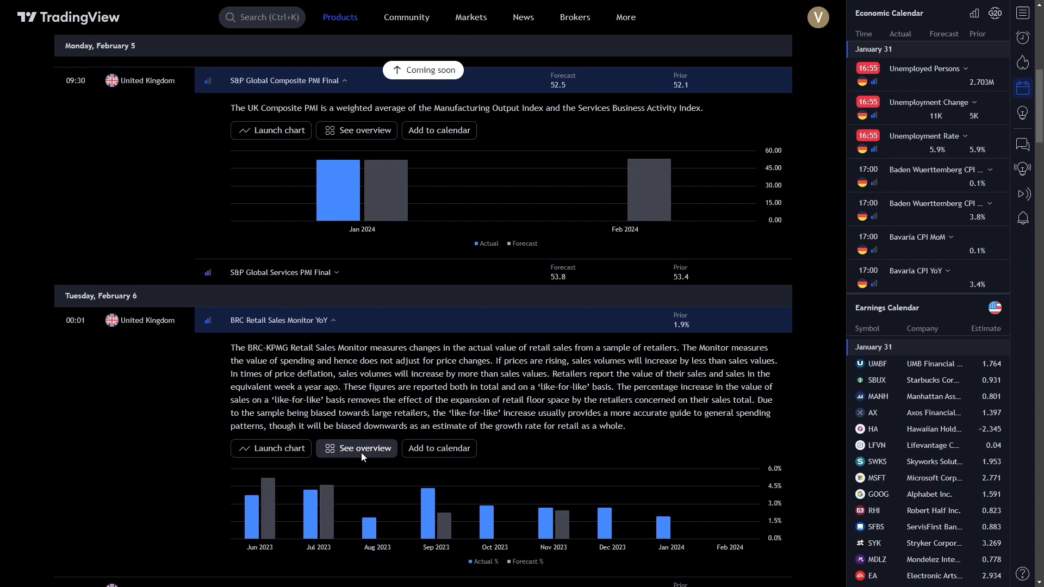
left_click(363, 449)
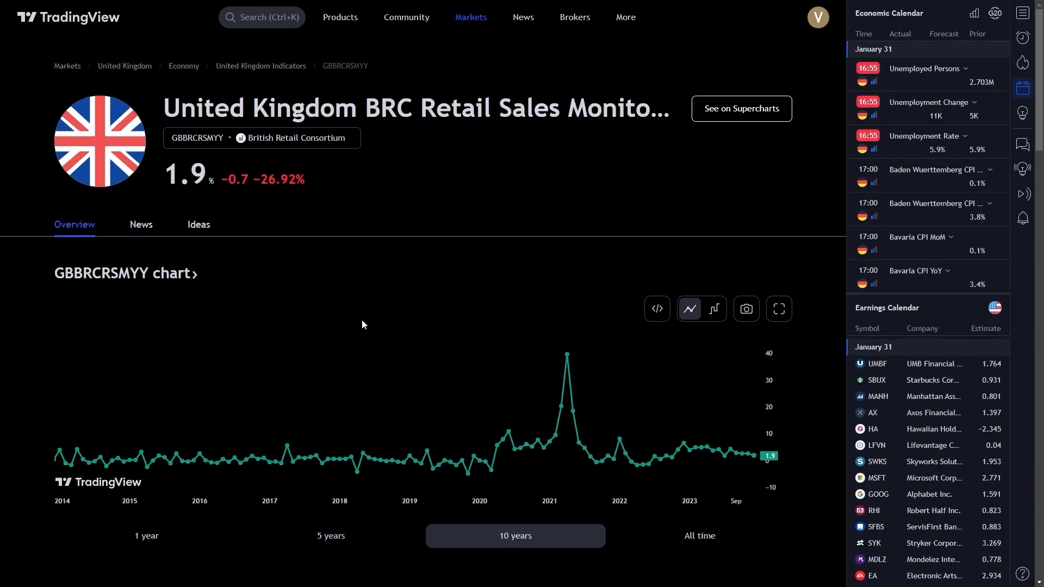
Back on the UK calendar, expand New Car Sales YoY and add it to Google Calendar.
scroll("down", 3)
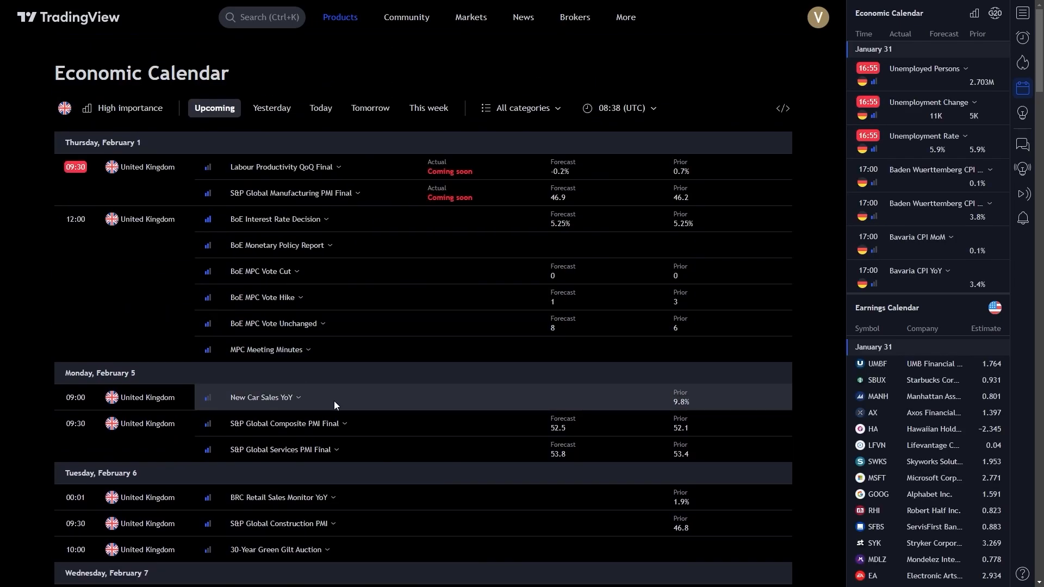
left_click(264, 397)
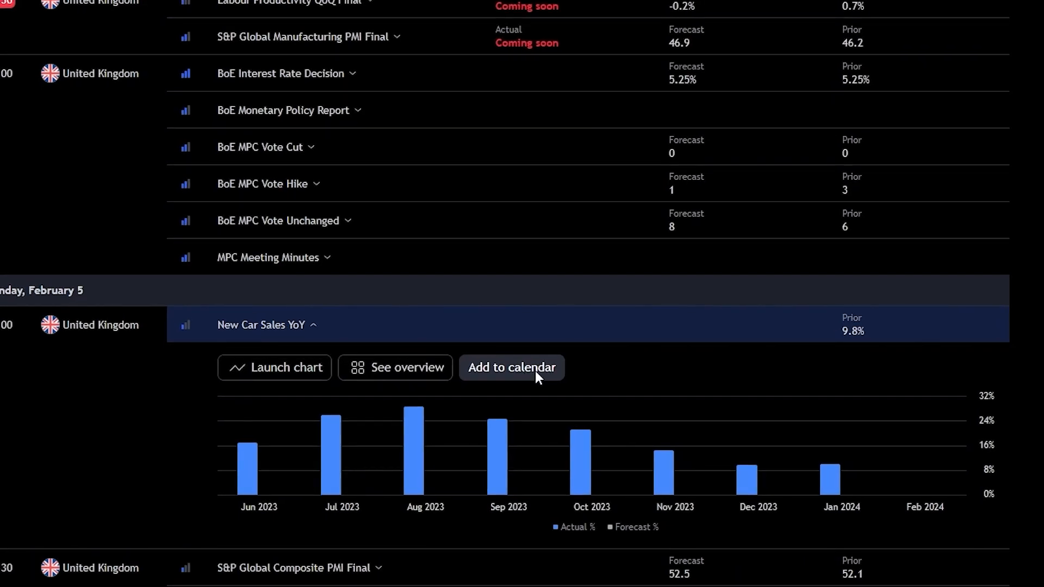
left_click(512, 367)
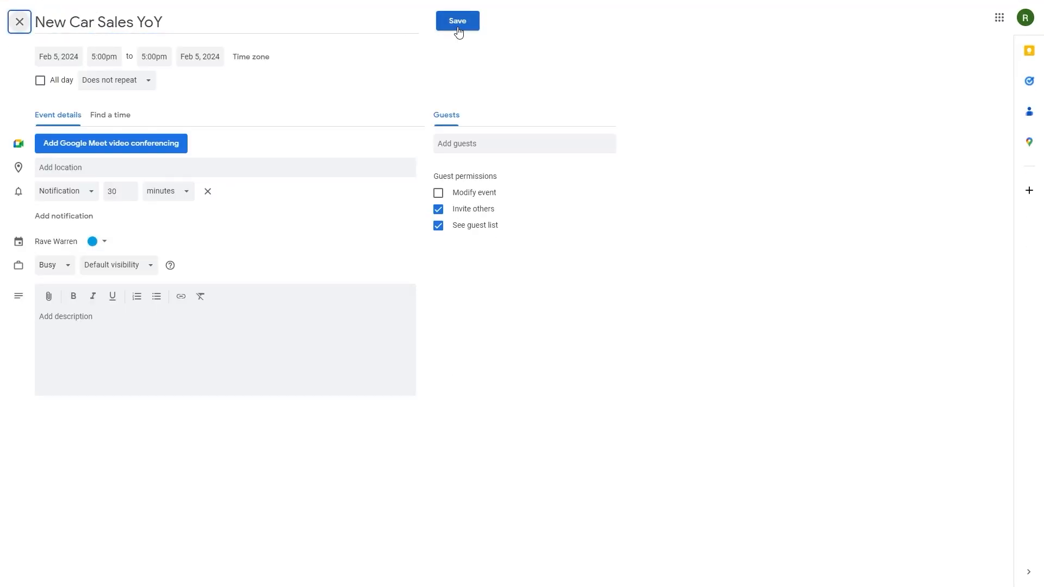
Save the New Car Sales YoY event for February 5, 2024 in Google Calendar.
left_click(457, 21)
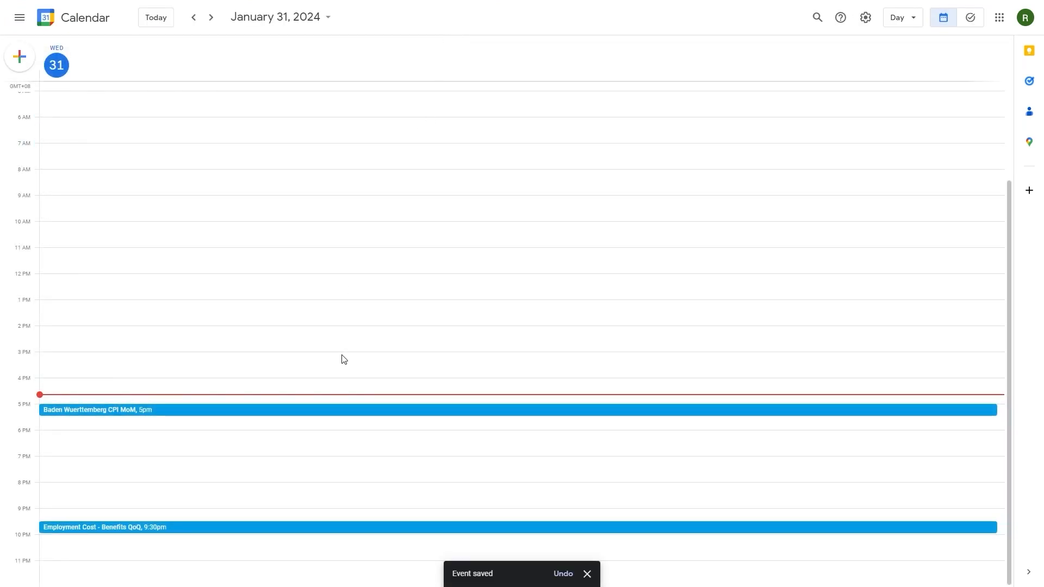
mouse_move(300, 375)
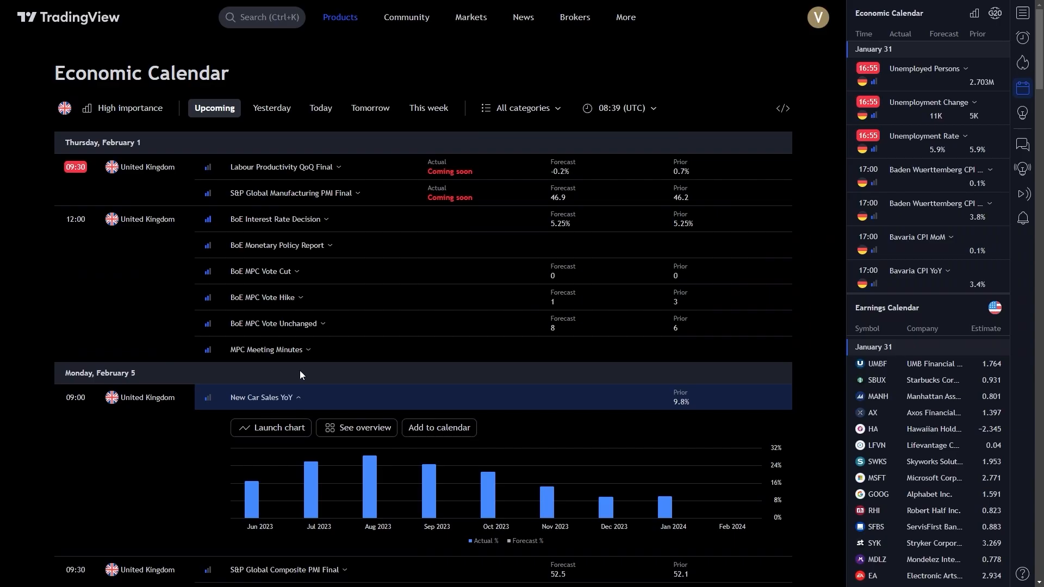
mouse_move(379, 325)
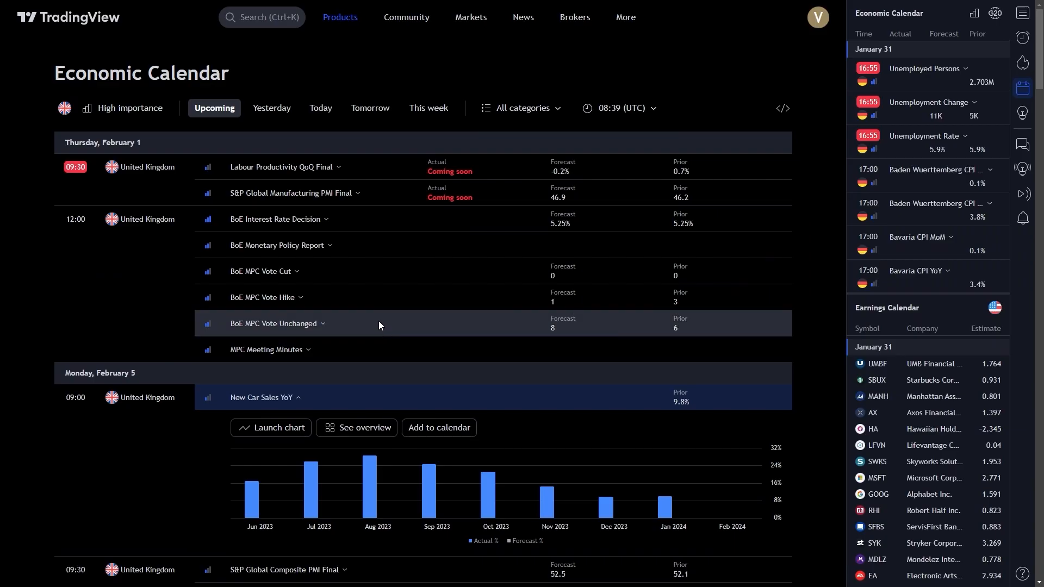
mouse_move(382, 287)
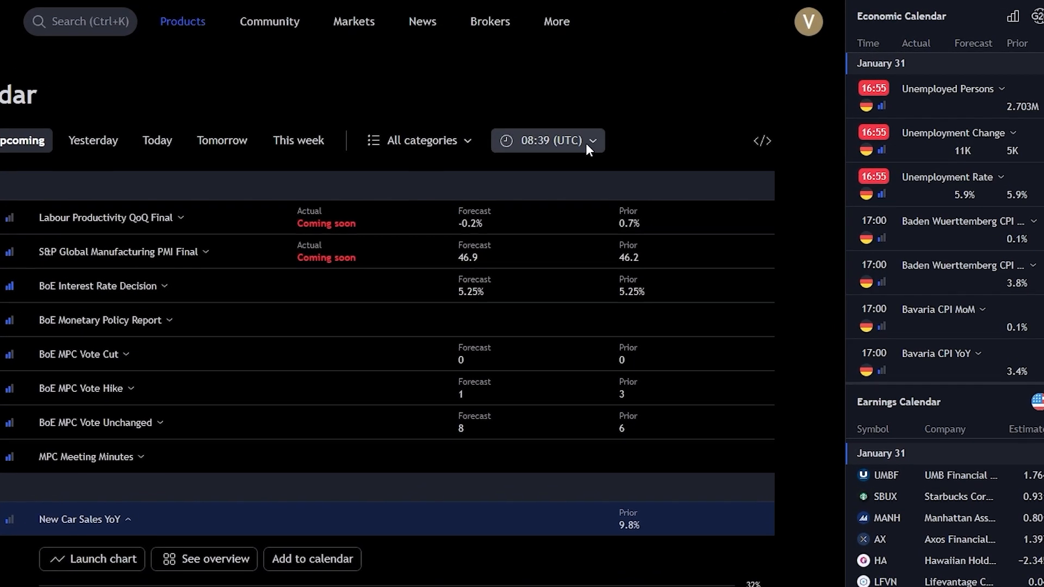
Switch the calendar's time zone from UTC to (UTC-3) Sao Paulo.
left_click(545, 141)
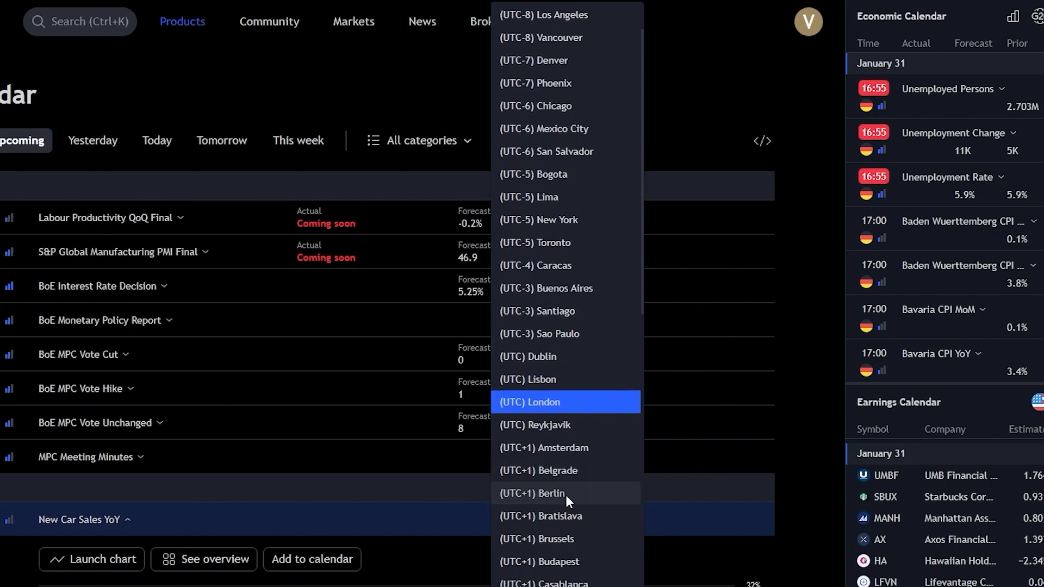
scroll("down", 3)
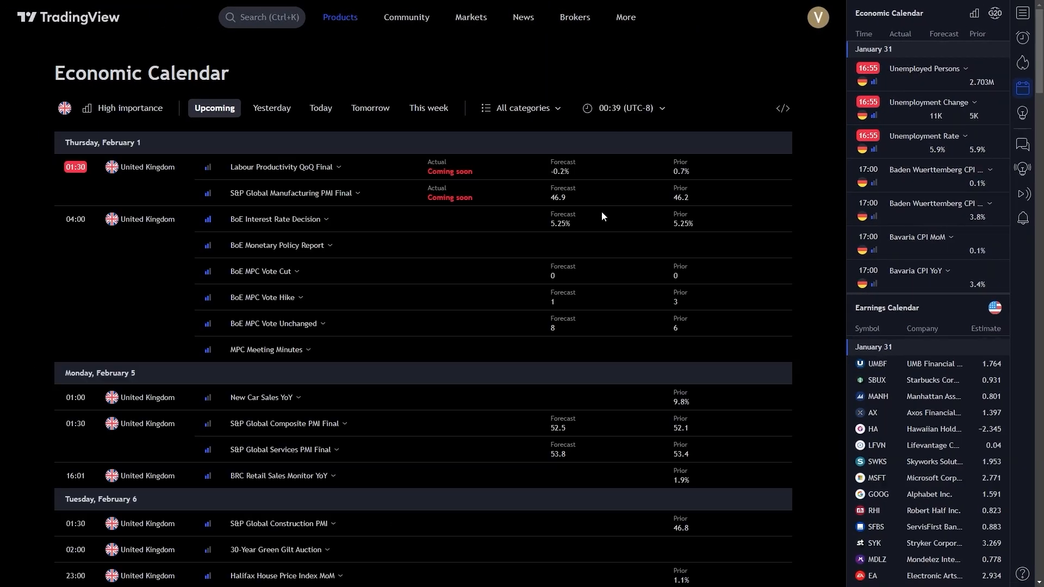
left_click(621, 108)
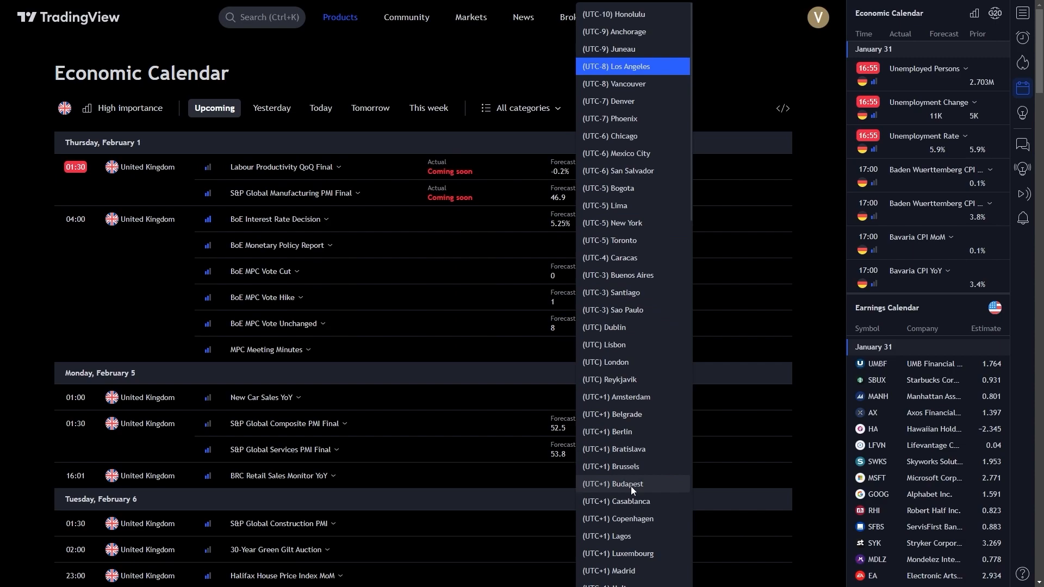
scroll("down", 3)
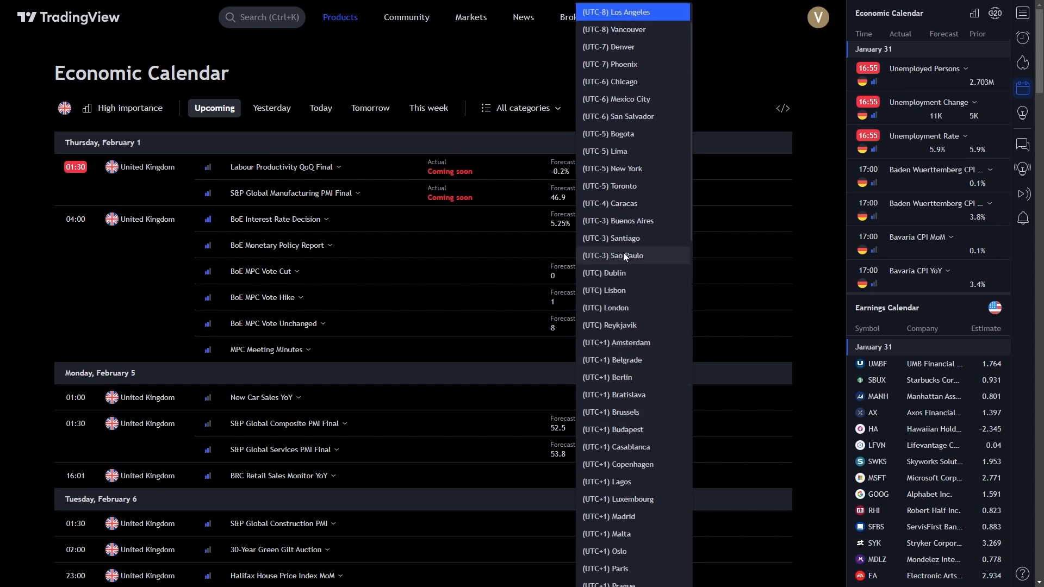
left_click(610, 255)
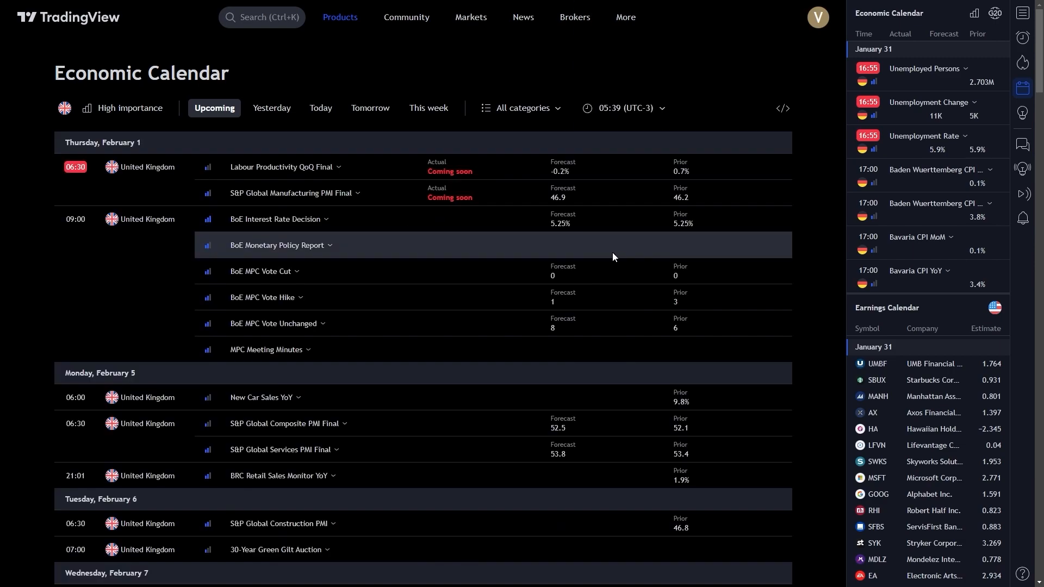